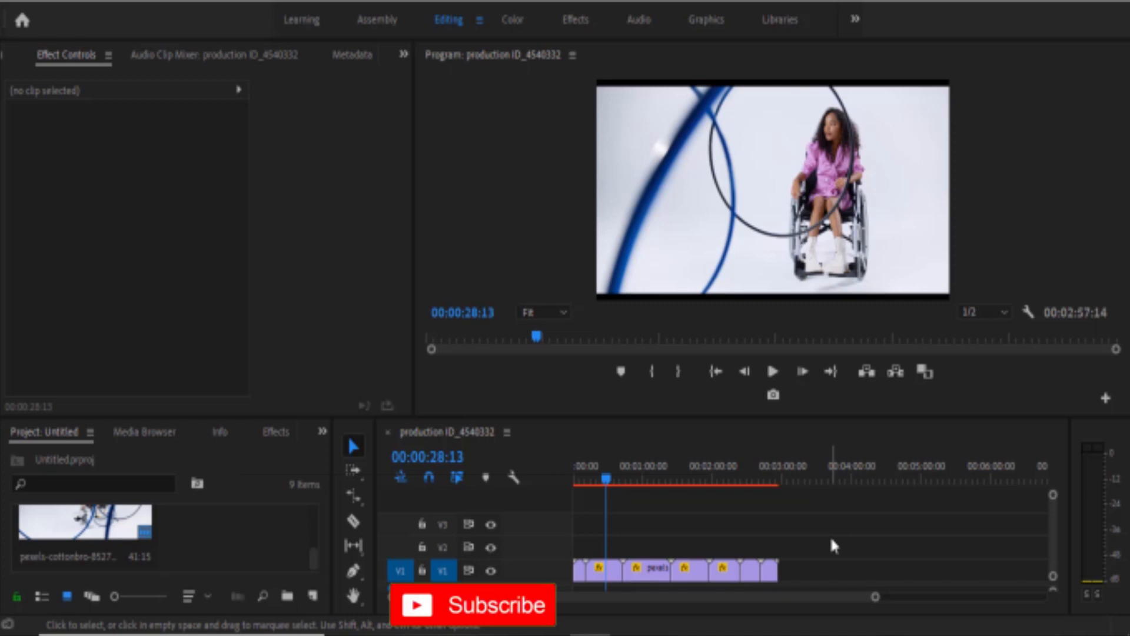
pyautogui.moveTo(805, 570)
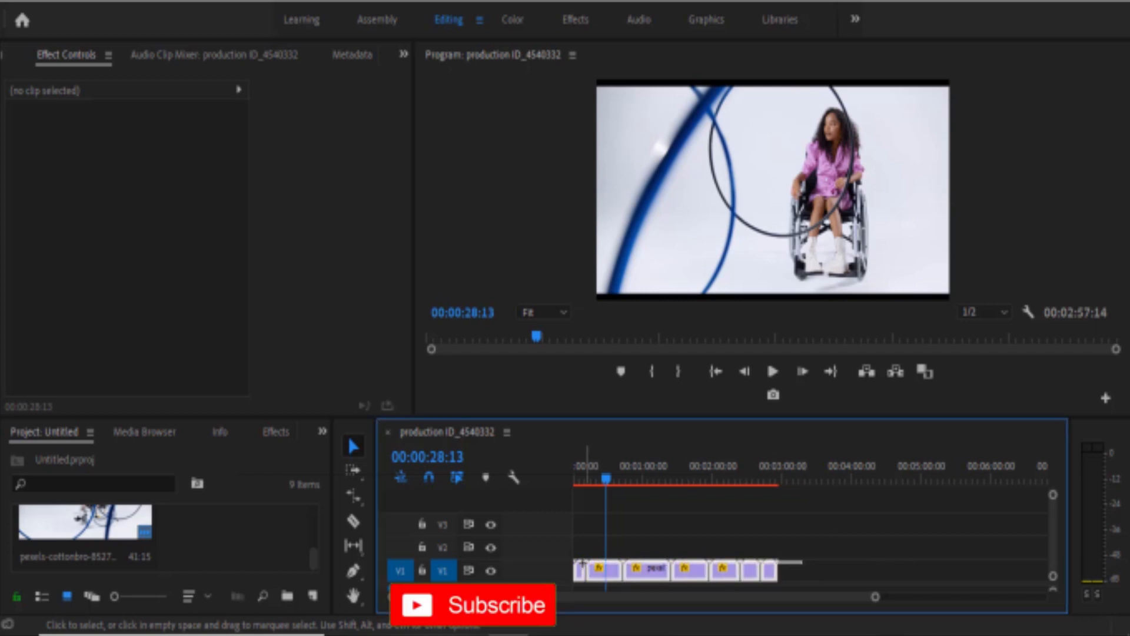
# Nest the selected purple V1 clips into one clip, keeping the name Nested Sequence 03
pyautogui.rightClick(699, 571)
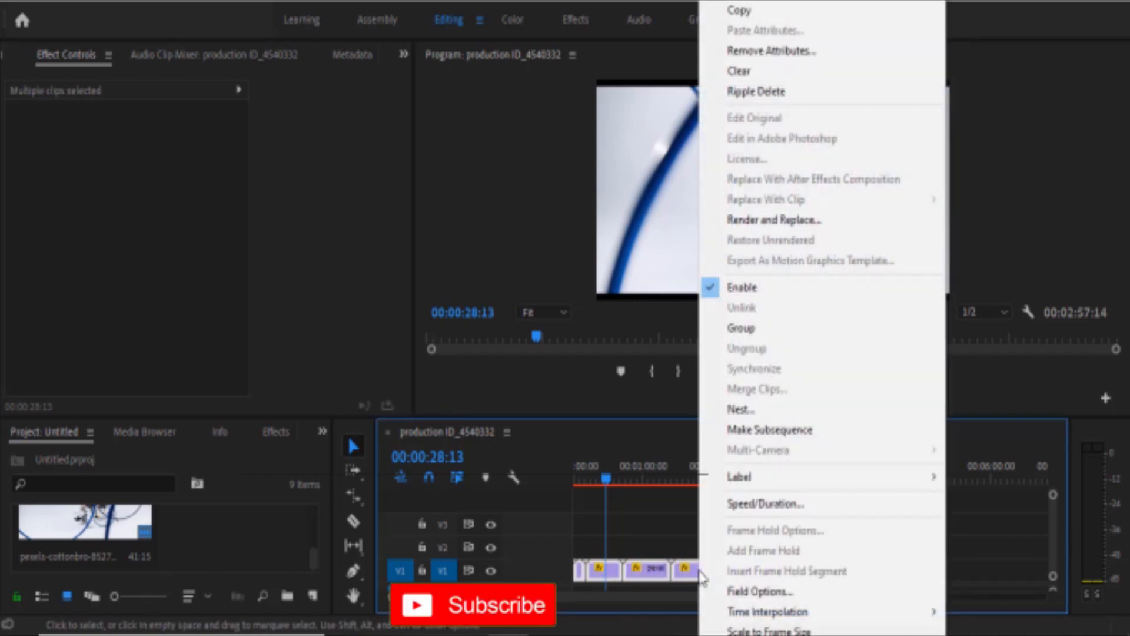
pyautogui.moveTo(746, 410)
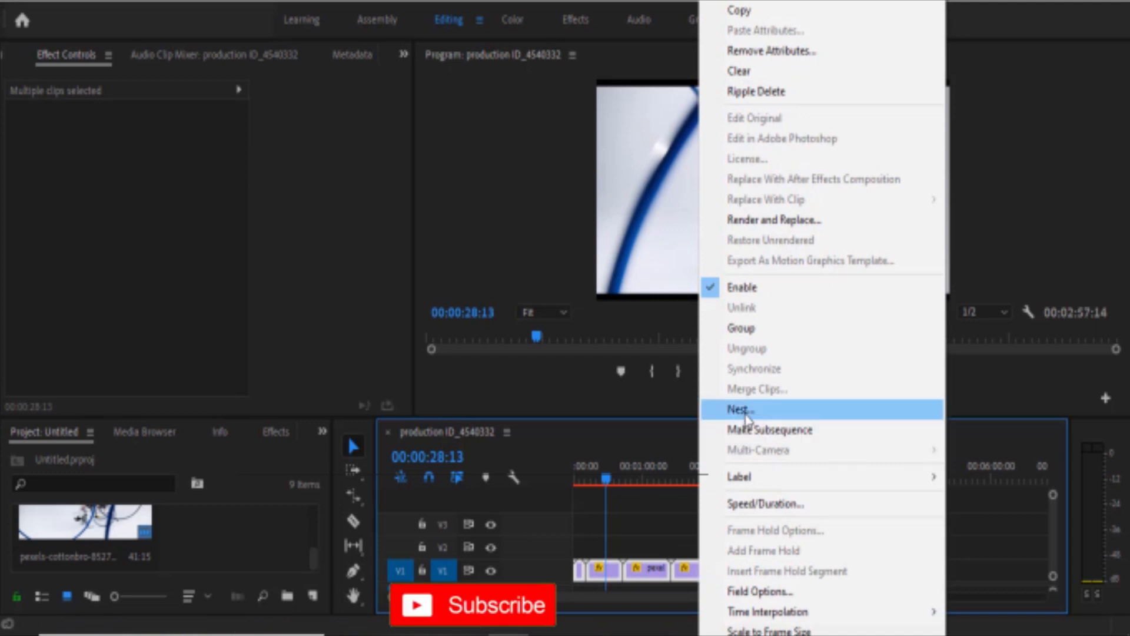
pyautogui.click(742, 410)
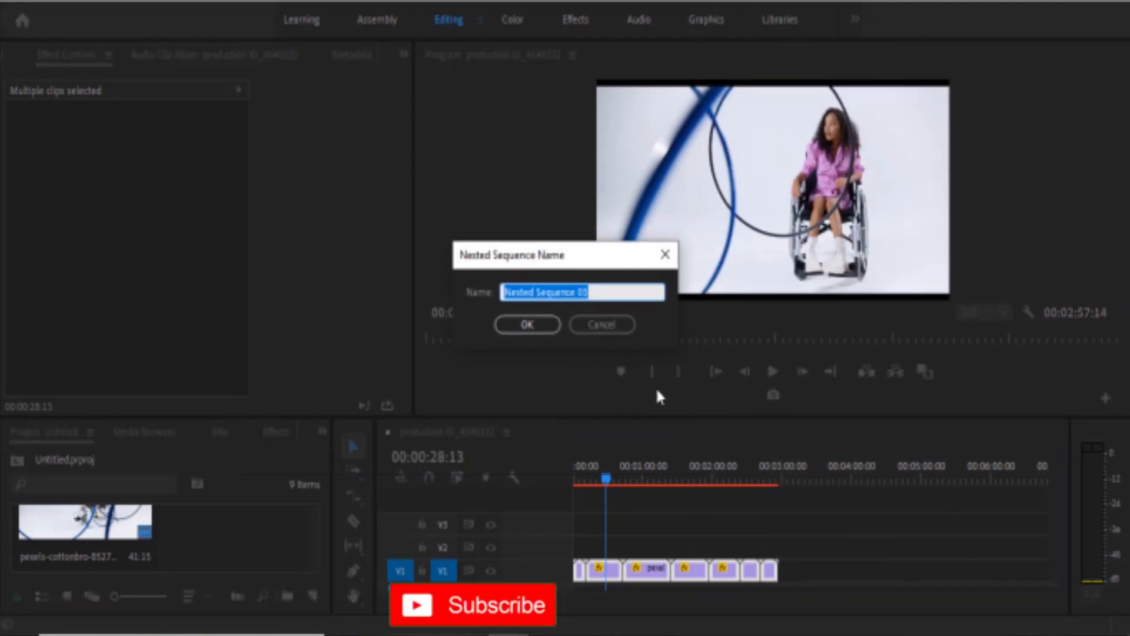
pyautogui.click(526, 325)
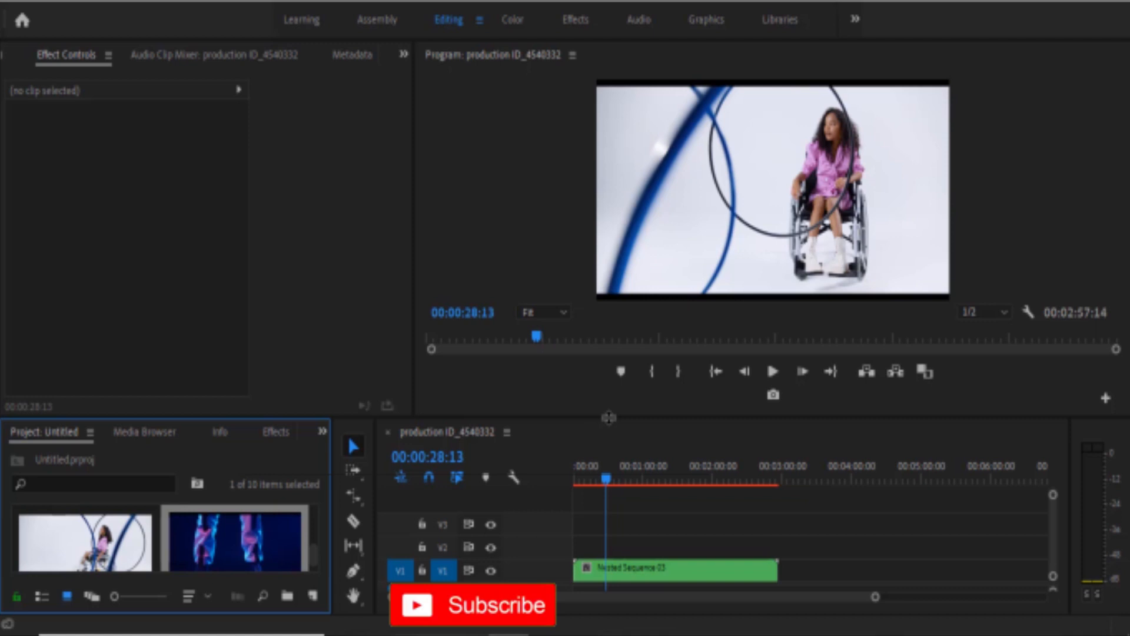
pyautogui.moveTo(700, 545)
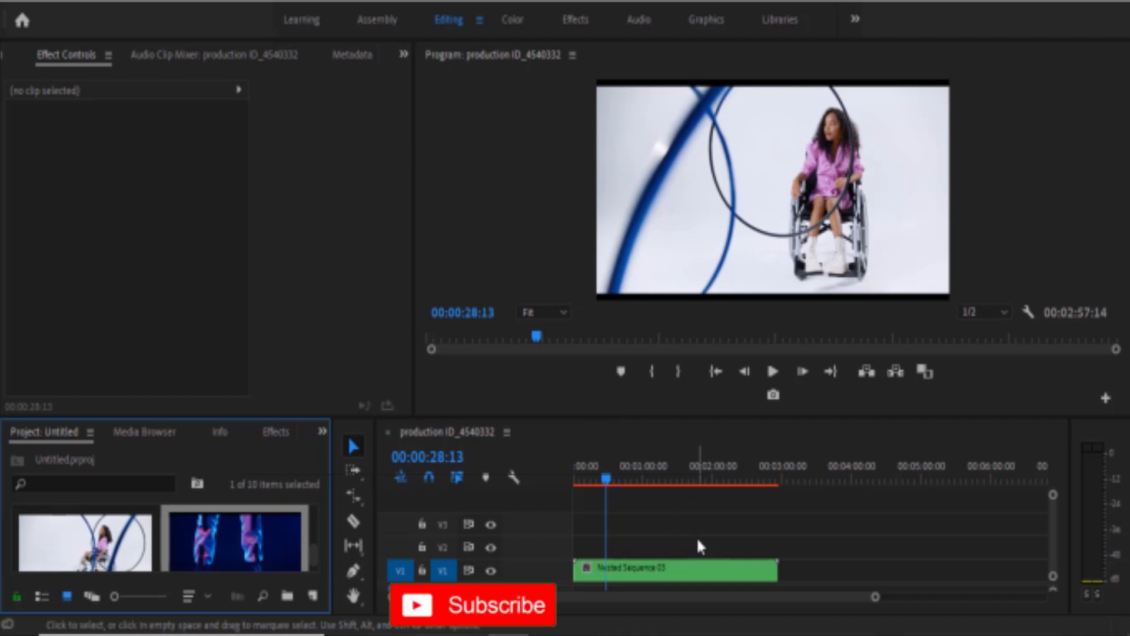
pyautogui.moveTo(354, 496)
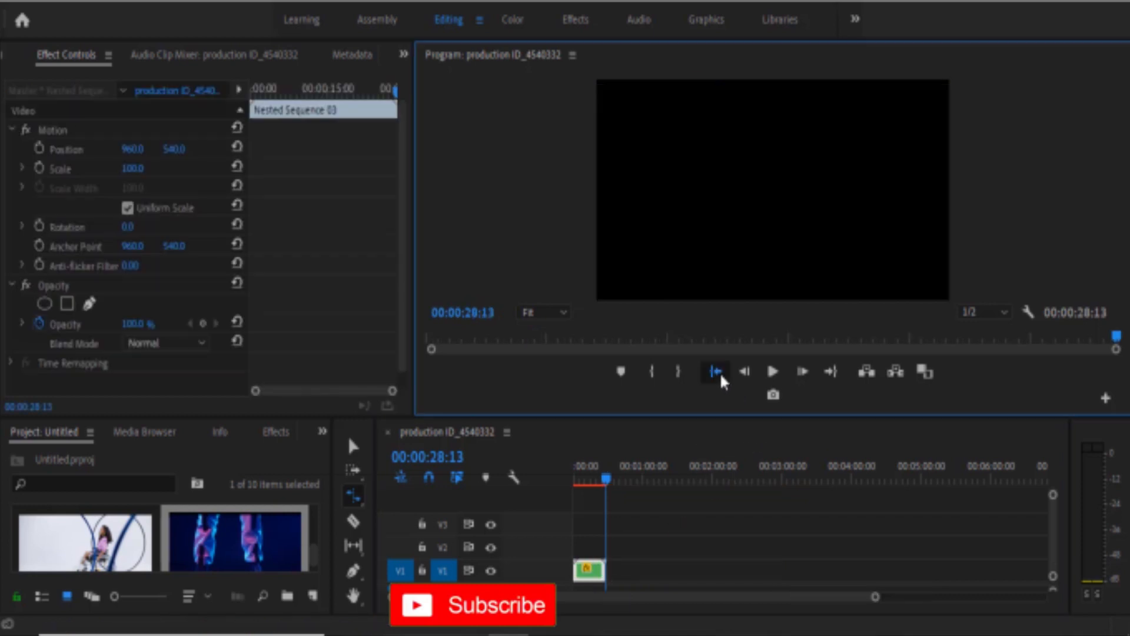
# Preview the rate-stretched 28-second nested clip from the start, then return to the Selection tool
pyautogui.click(772, 371)
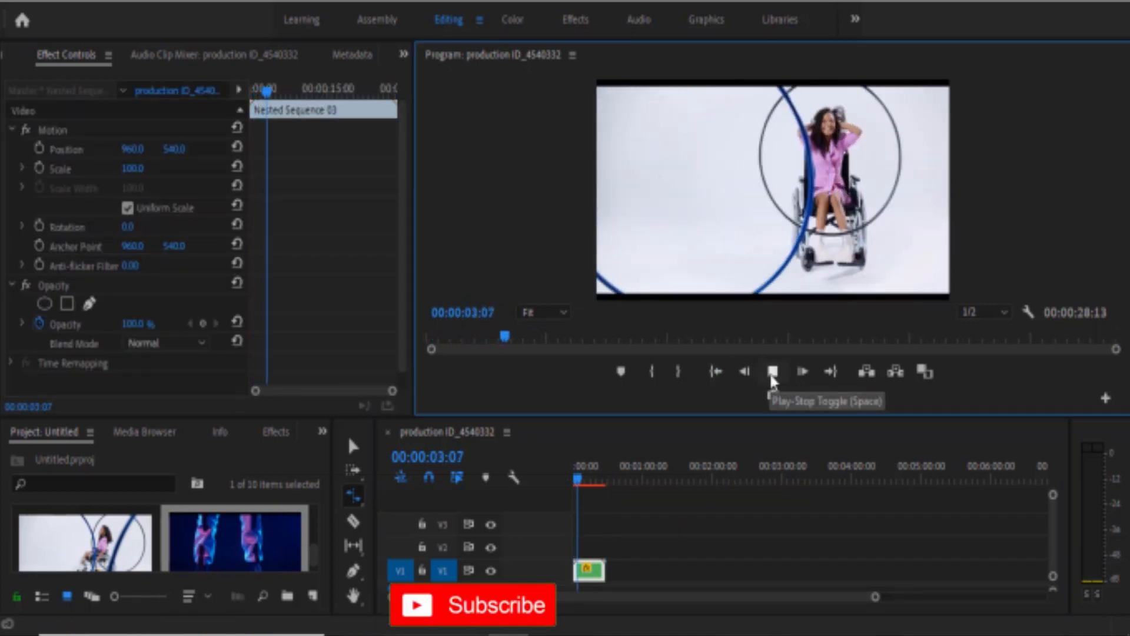
pyautogui.click(772, 371)
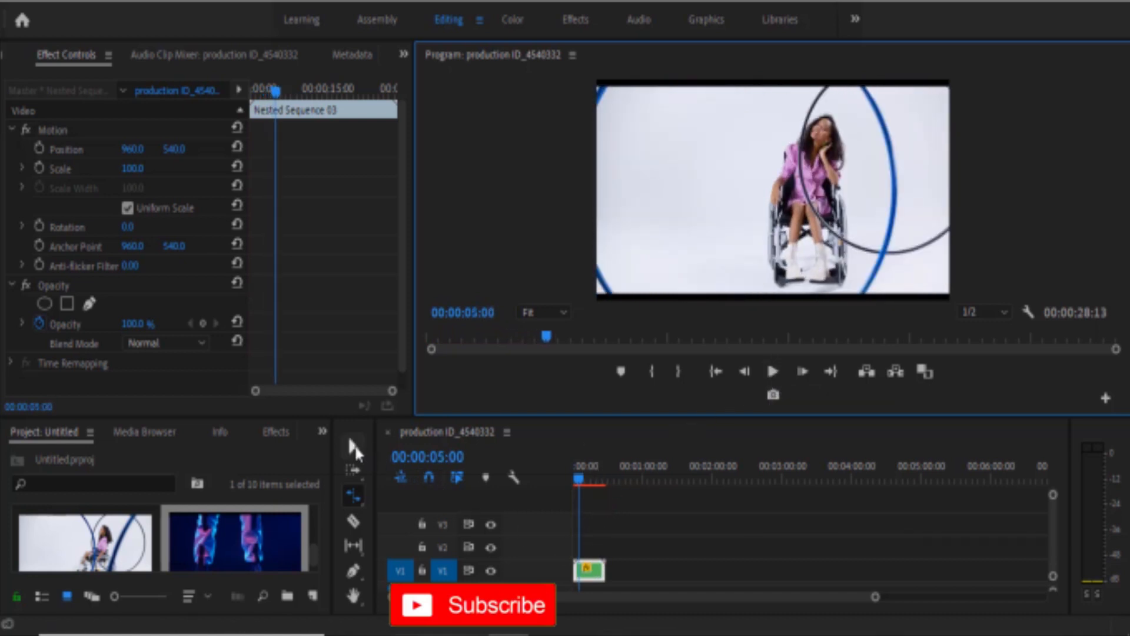
pyautogui.click(596, 585)
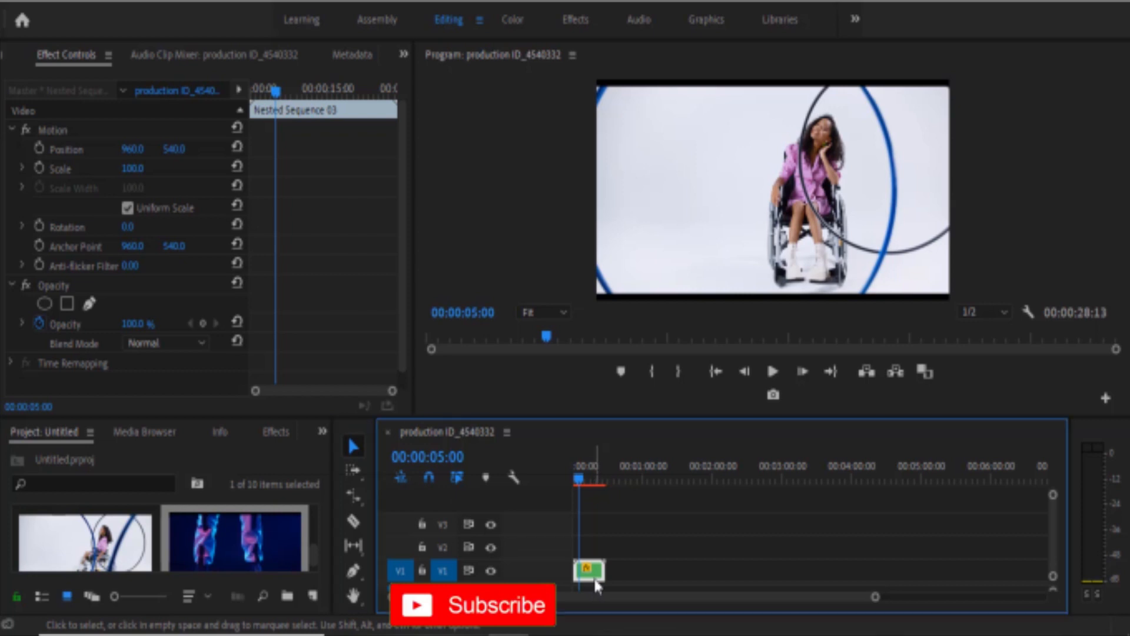
pyautogui.rightClick(584, 571)
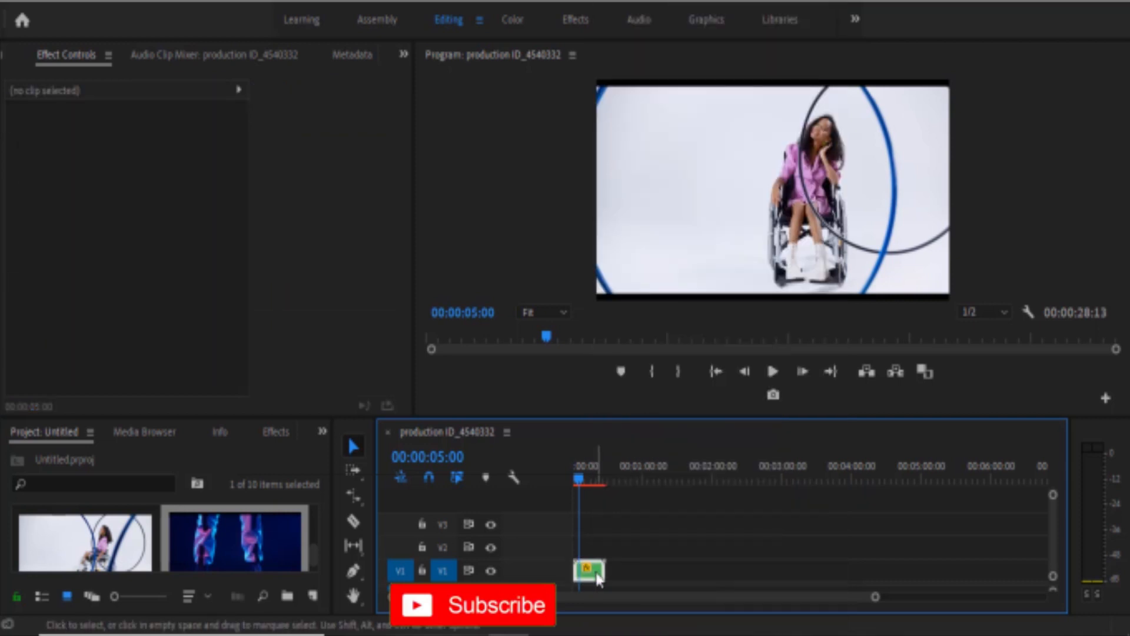
# Bring the original clips out of Nested Sequence 03 onto V1 after the sped-up nested clip
pyautogui.doubleClick(585, 570)
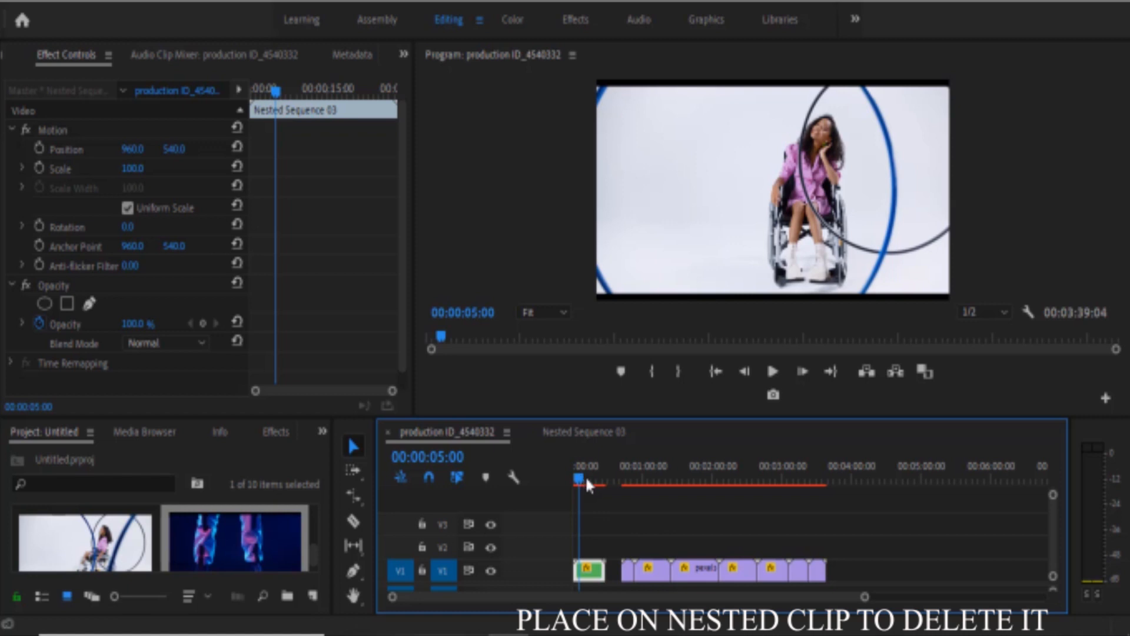
pyautogui.click(574, 478)
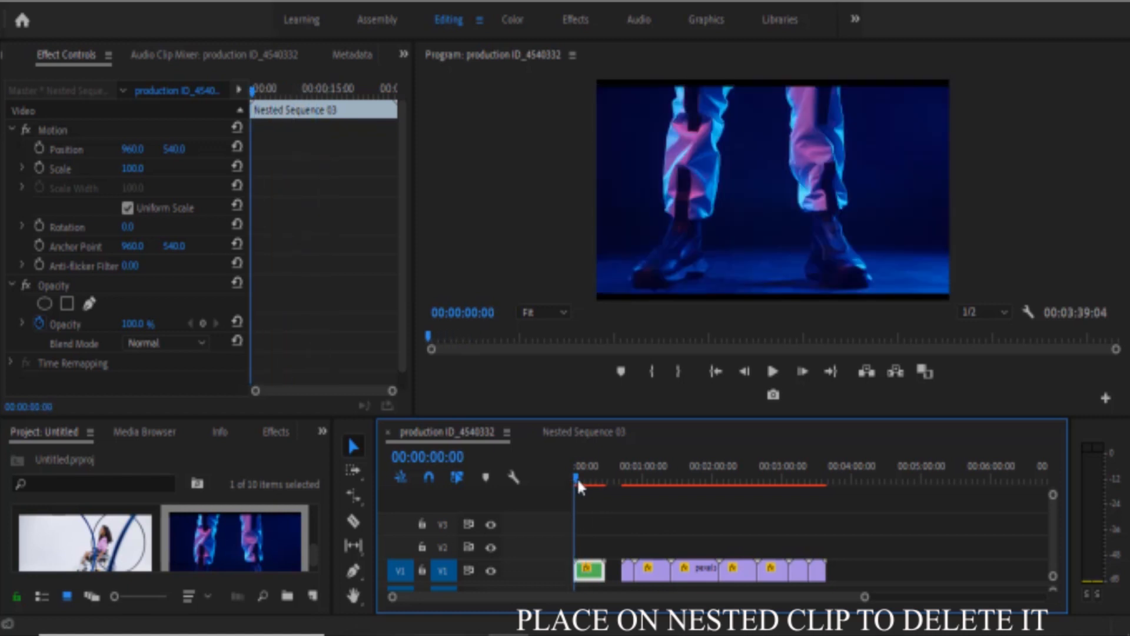
pyautogui.click(587, 478)
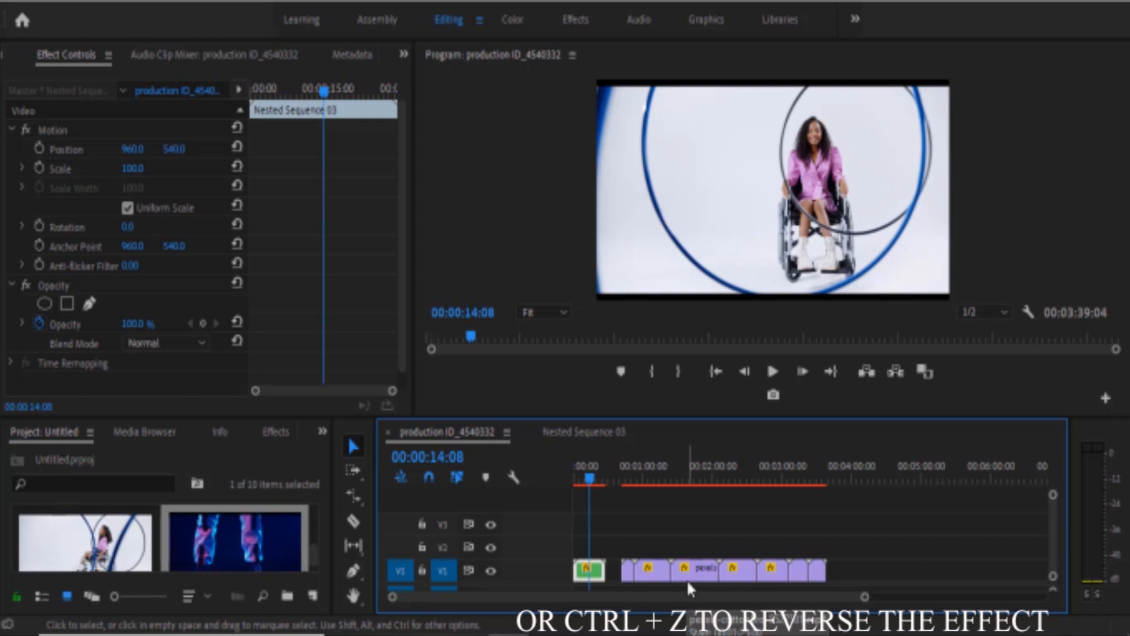
pyautogui.moveTo(314, 557)
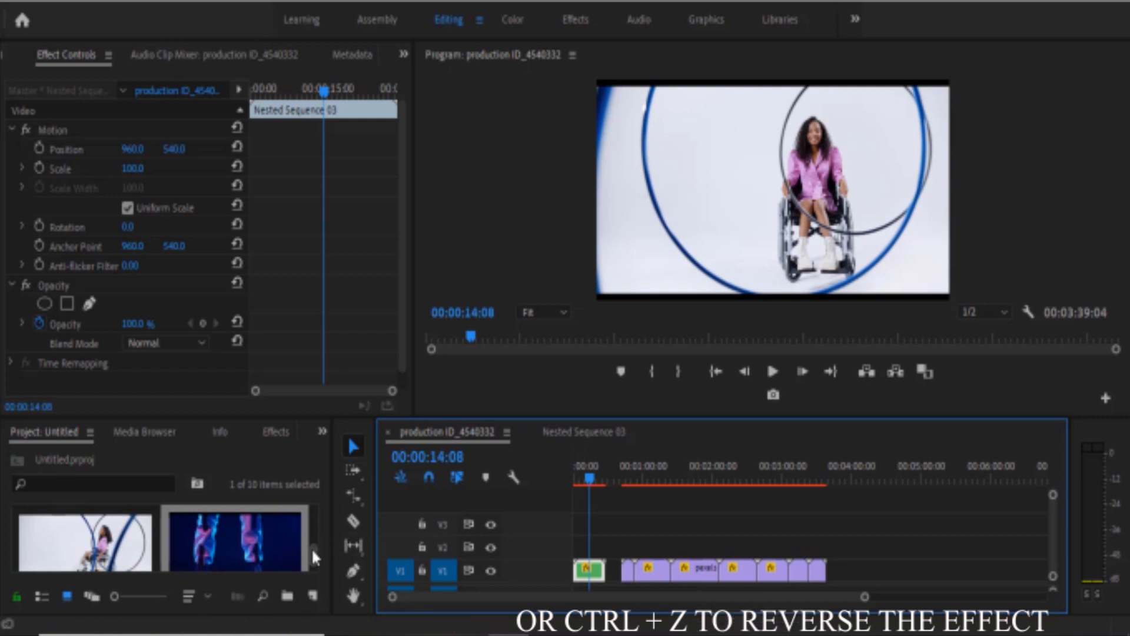